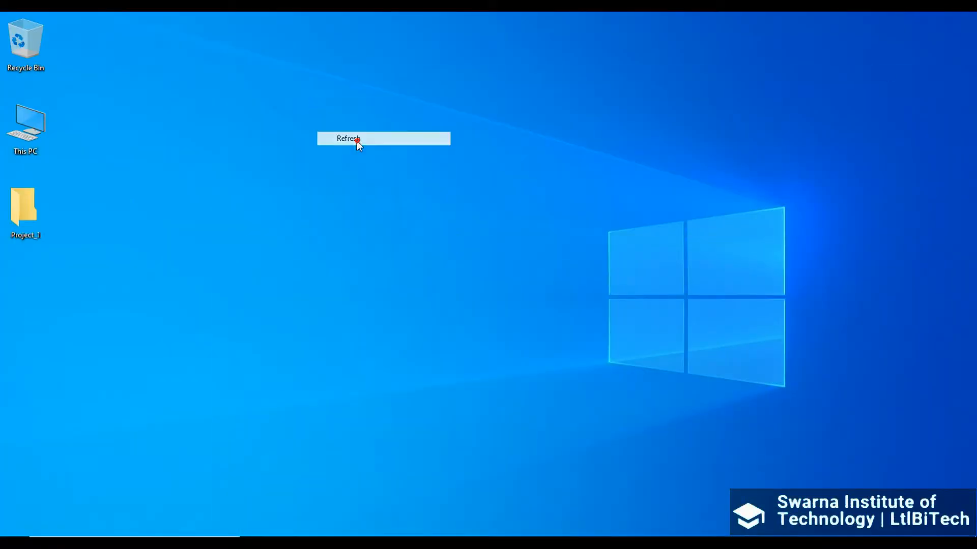
Search Google for orcad.com in Chrome and view the results list.
{"action": "left_click", "coordinate": [347, 138]}
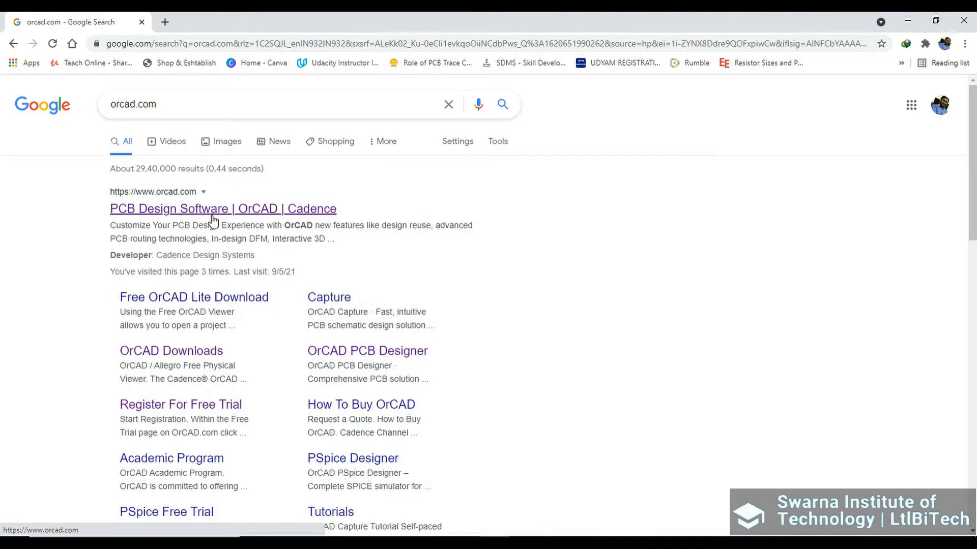
Open orcad.com from the results and go to the OrCAD PCB Designer page.
{"action": "left_click", "coordinate": [223, 209]}
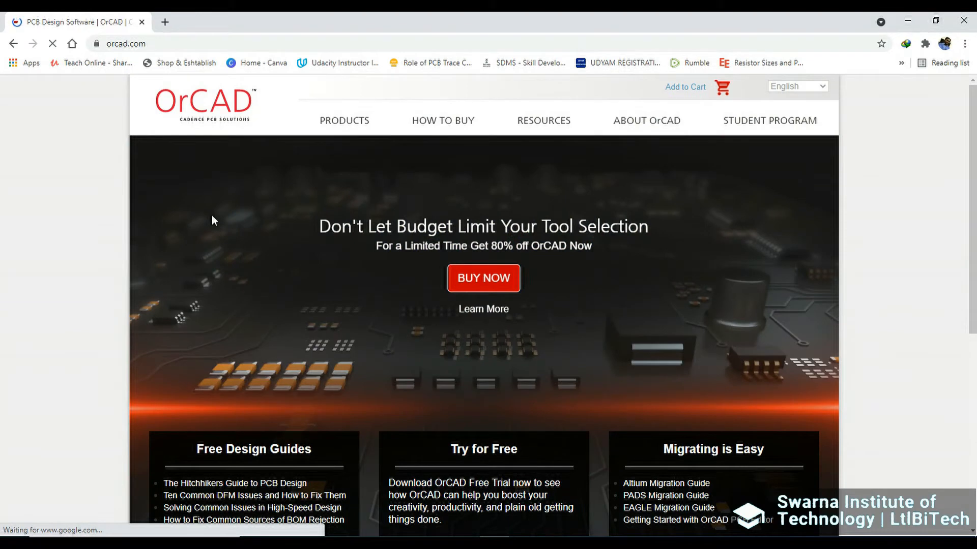
{"action": "mouse_move", "coordinate": [435, 176]}
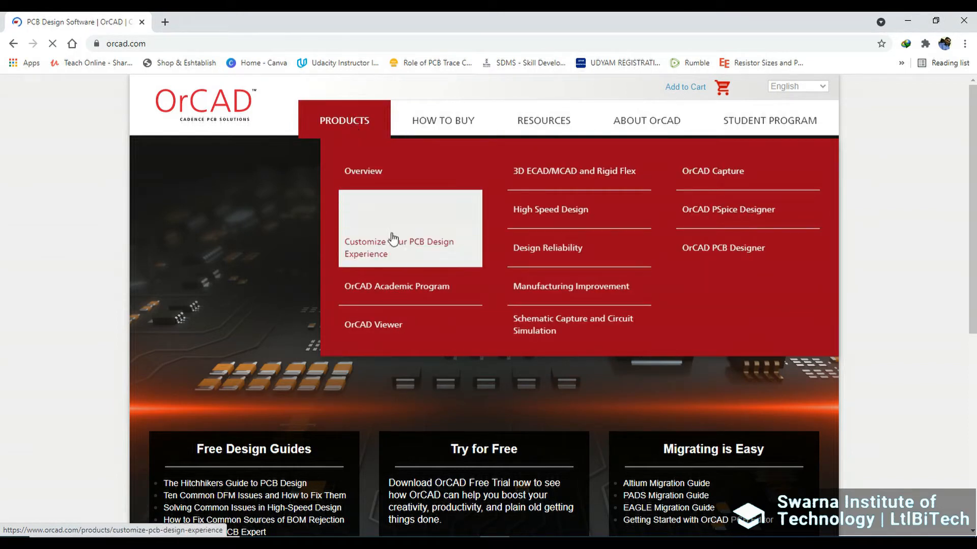
{"action": "mouse_move", "coordinate": [408, 329]}
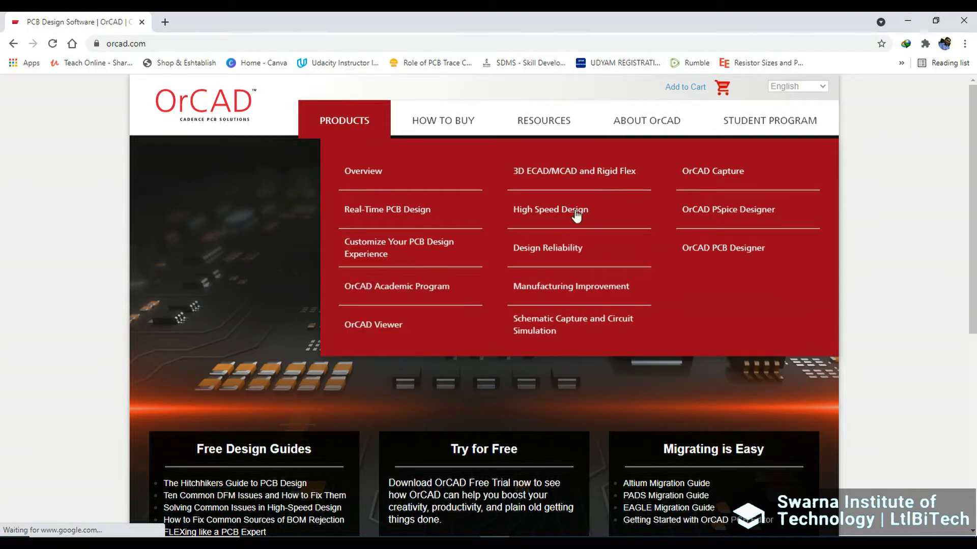
{"action": "mouse_move", "coordinate": [720, 254]}
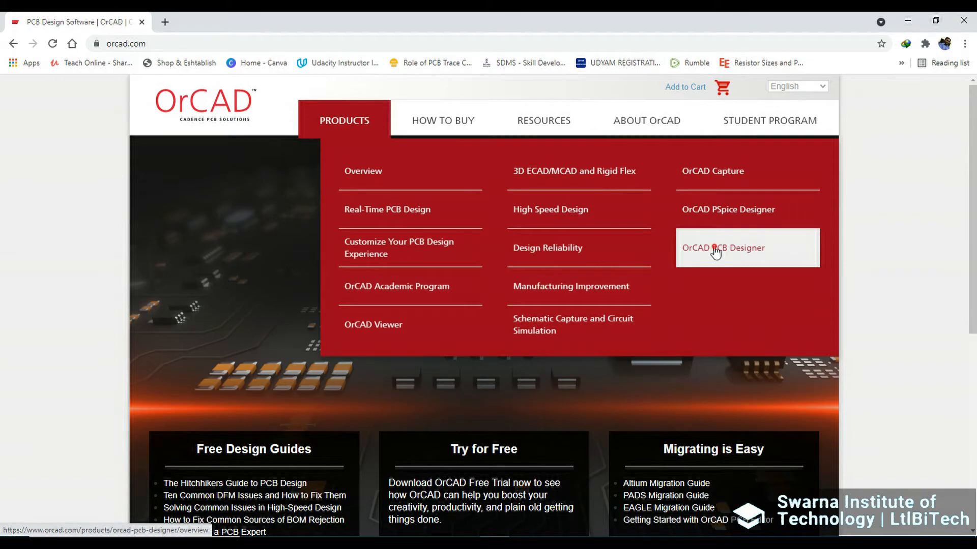
{"action": "left_click", "coordinate": [722, 247]}
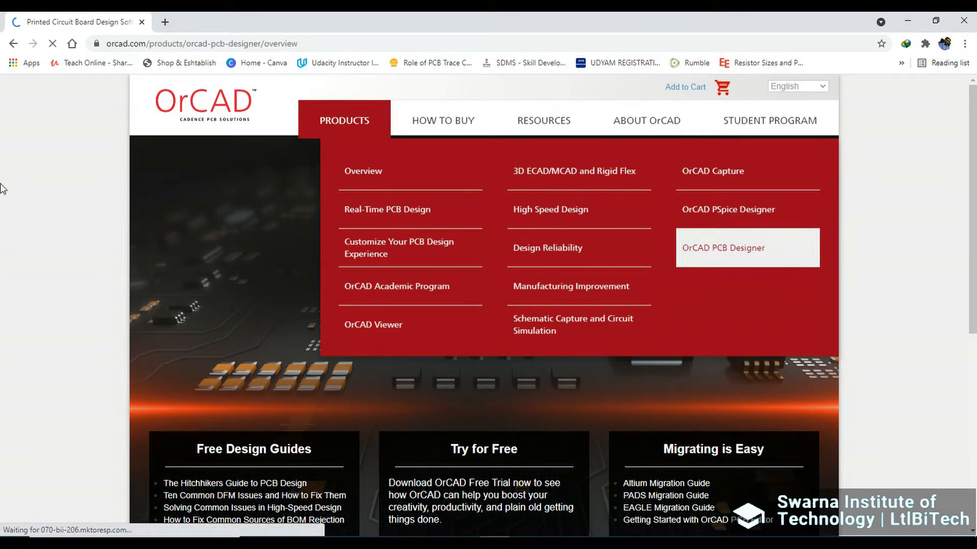
{"action": "left_click", "coordinate": [724, 247]}
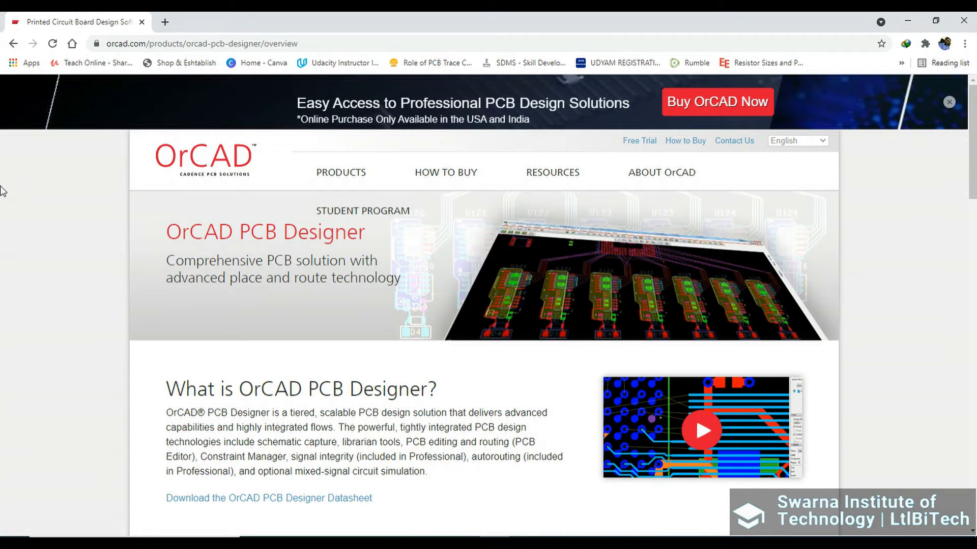
{"action": "mouse_move", "coordinate": [638, 141]}
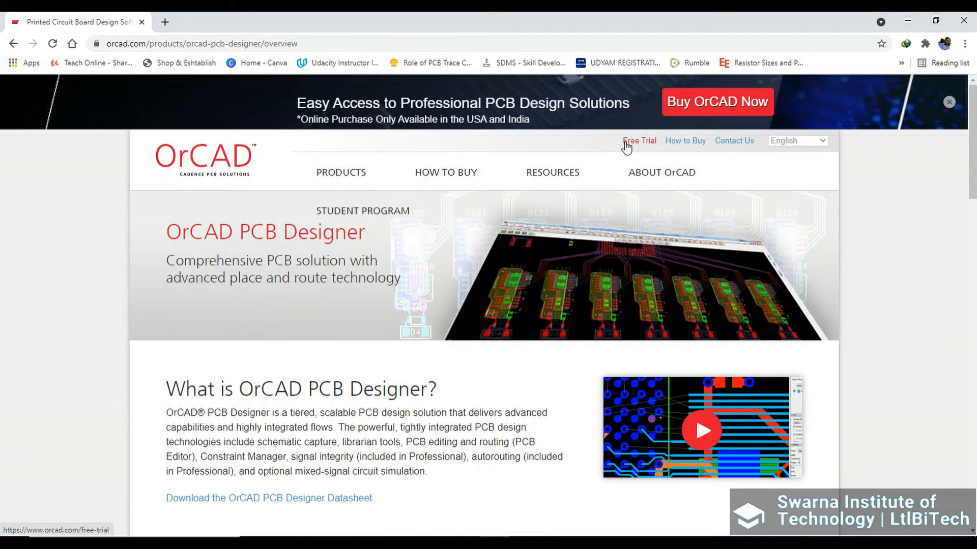
Open the Free Trial page and scroll through its three registration steps.
{"action": "left_click", "coordinate": [638, 140]}
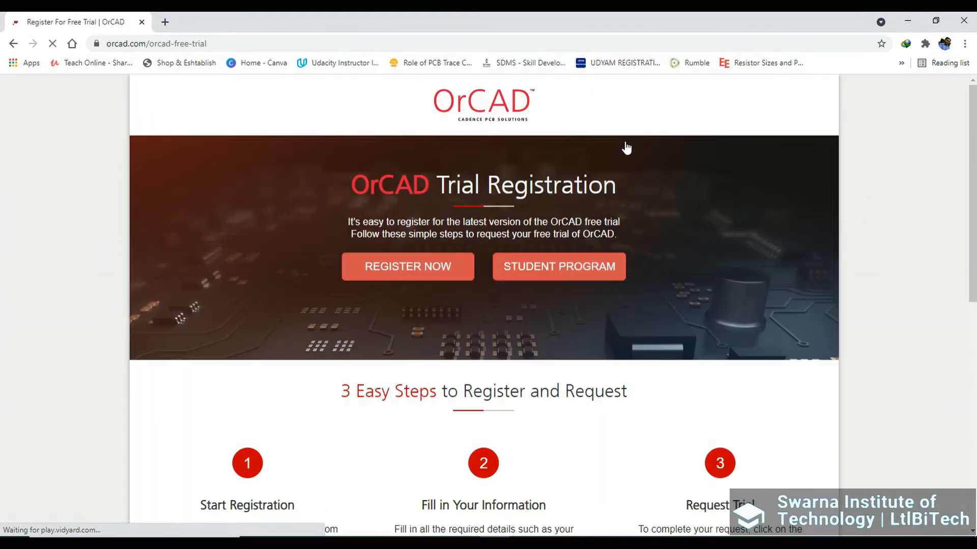
{"action": "scroll", "scroll_direction": "down", "scroll_amount": 3}
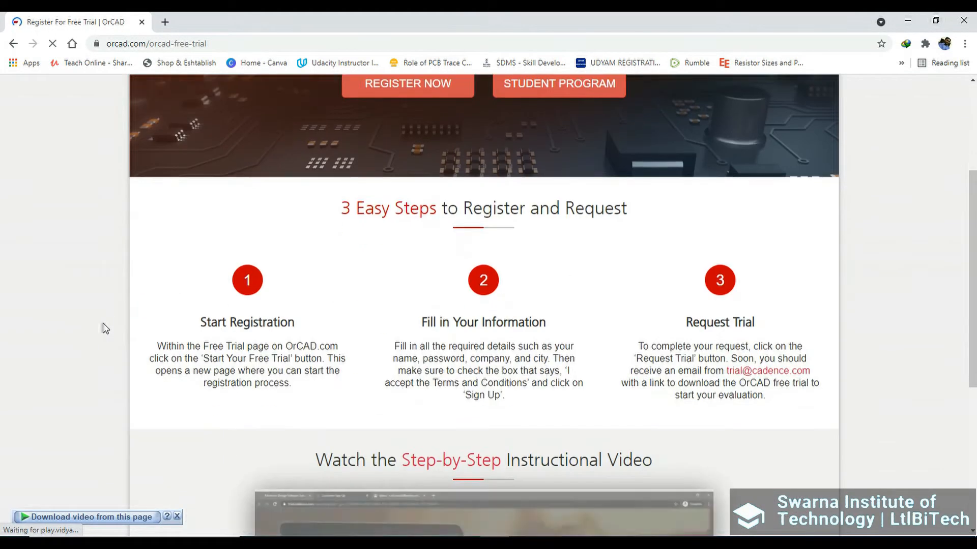
{"action": "scroll", "scroll_direction": "down", "scroll_amount": 3}
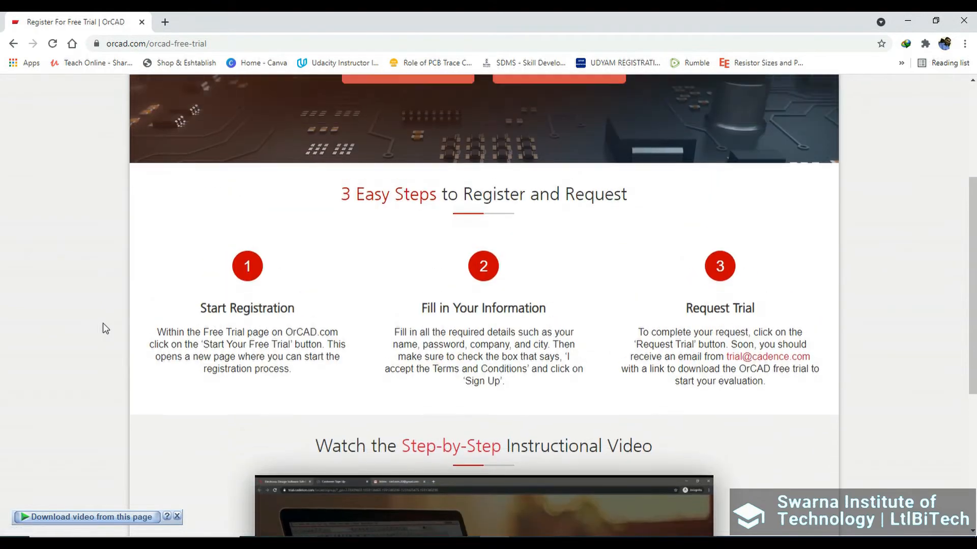
{"action": "scroll", "scroll_direction": "up", "scroll_amount": 3}
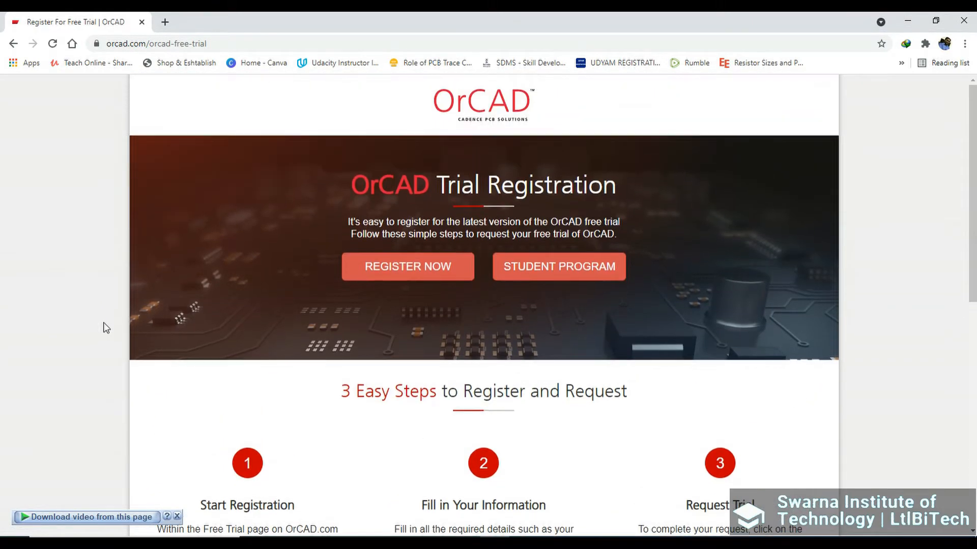
{"action": "scroll", "scroll_direction": "down", "scroll_amount": 3}
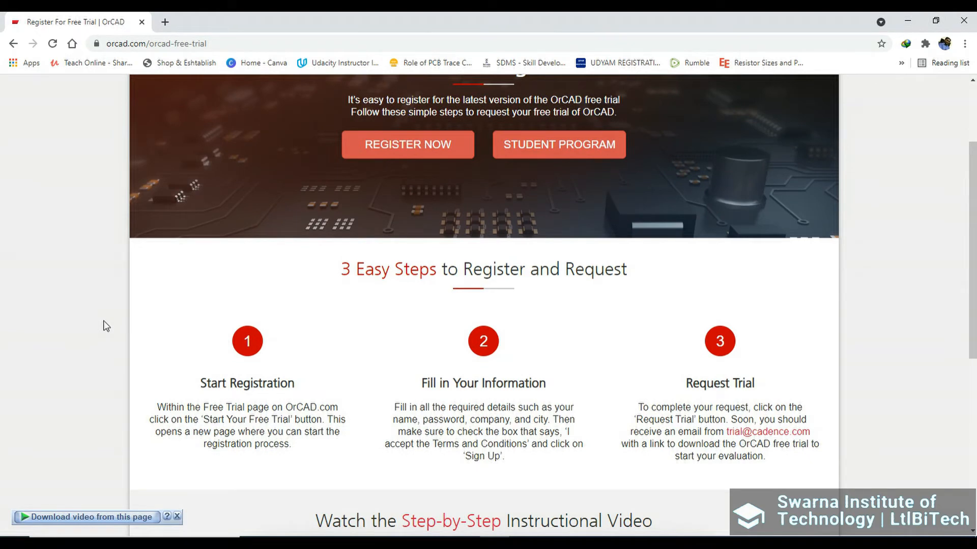
{"action": "scroll", "scroll_direction": "up", "scroll_amount": 3}
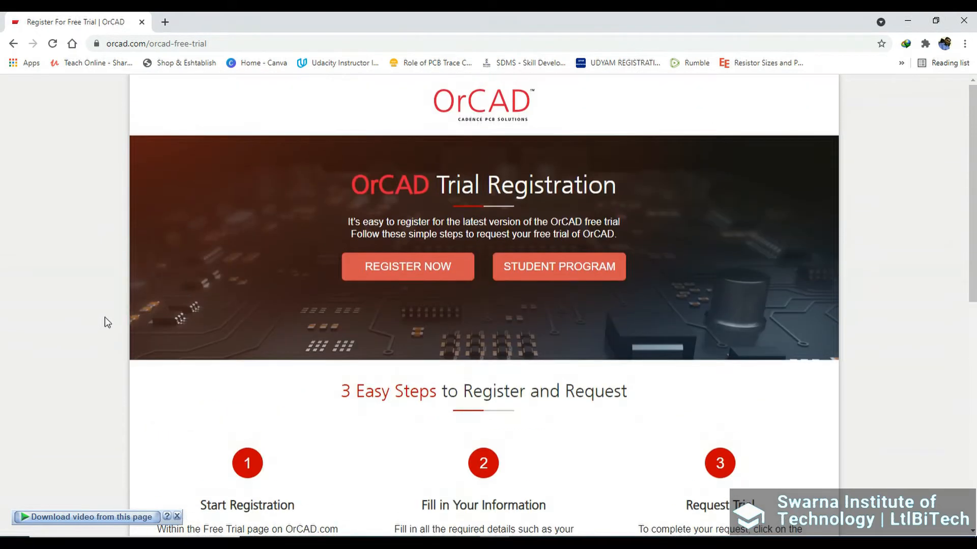
{"action": "mouse_move", "coordinate": [408, 266]}
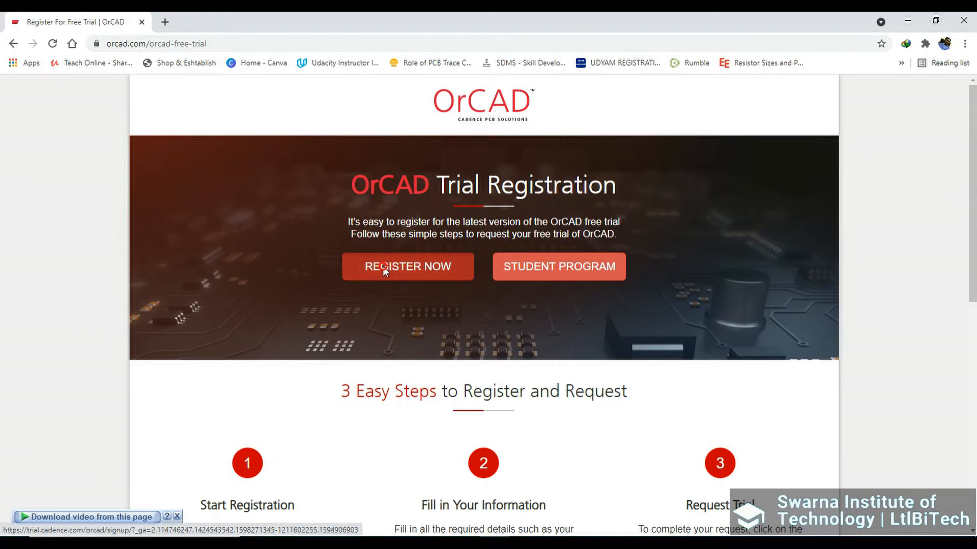
Start registration, autofill both email fields and India as country, and submit.
{"action": "left_click", "coordinate": [407, 267]}
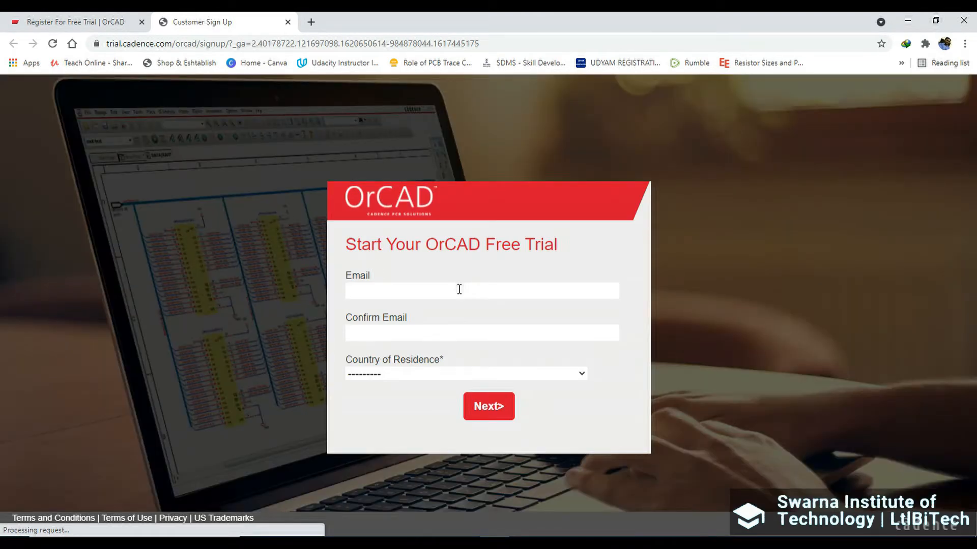
{"action": "left_click", "coordinate": [482, 290]}
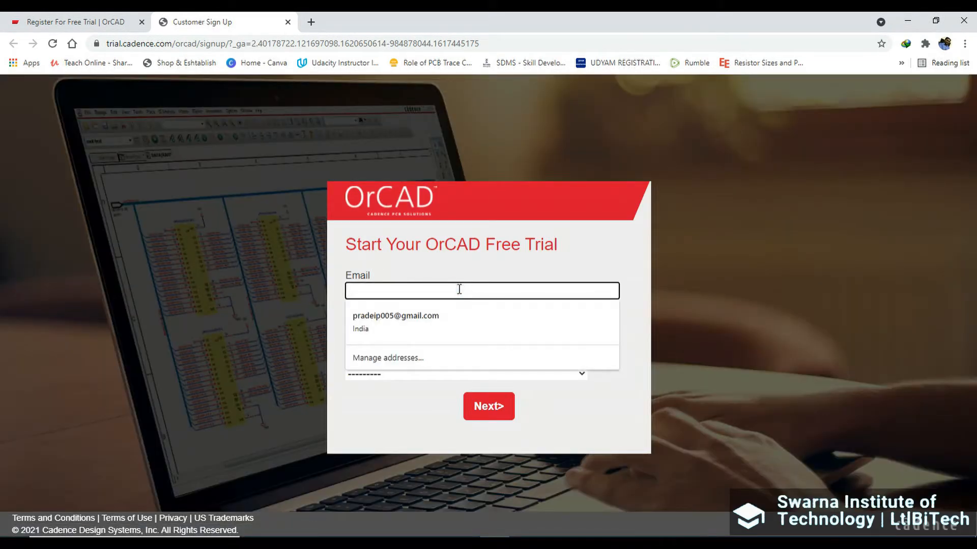
{"action": "left_click", "coordinate": [394, 316]}
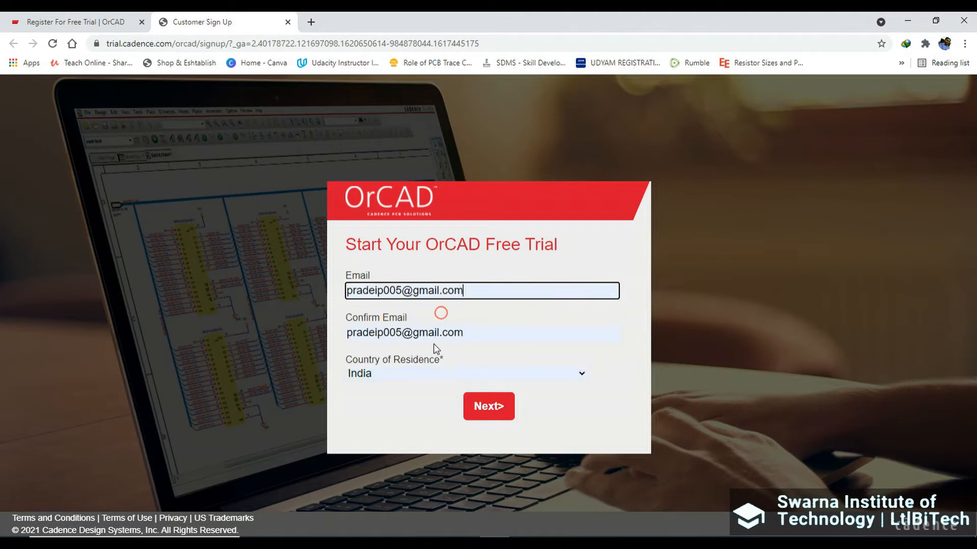
{"action": "left_click", "coordinate": [488, 406]}
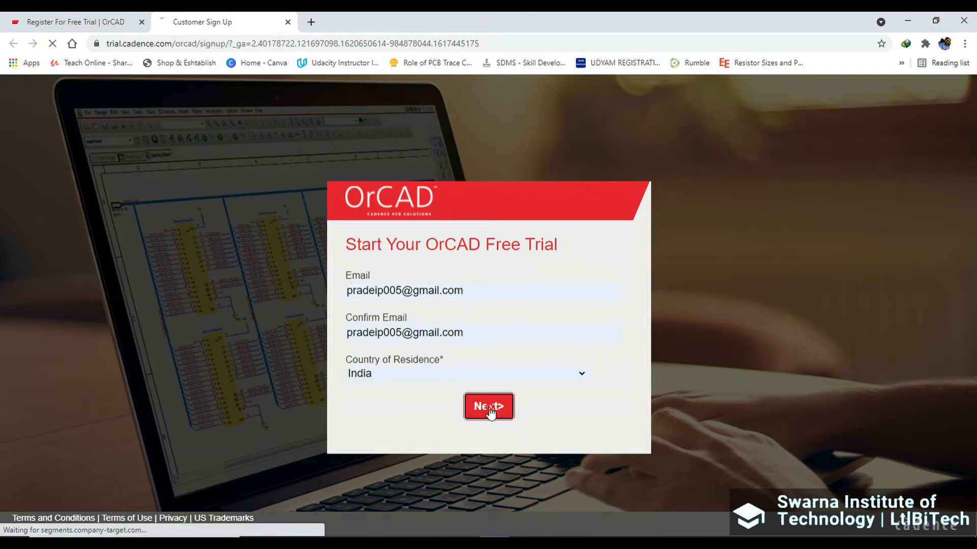
Autofill name, phone, city and state, and choose a computer game security question.
{"action": "left_click", "coordinate": [488, 407]}
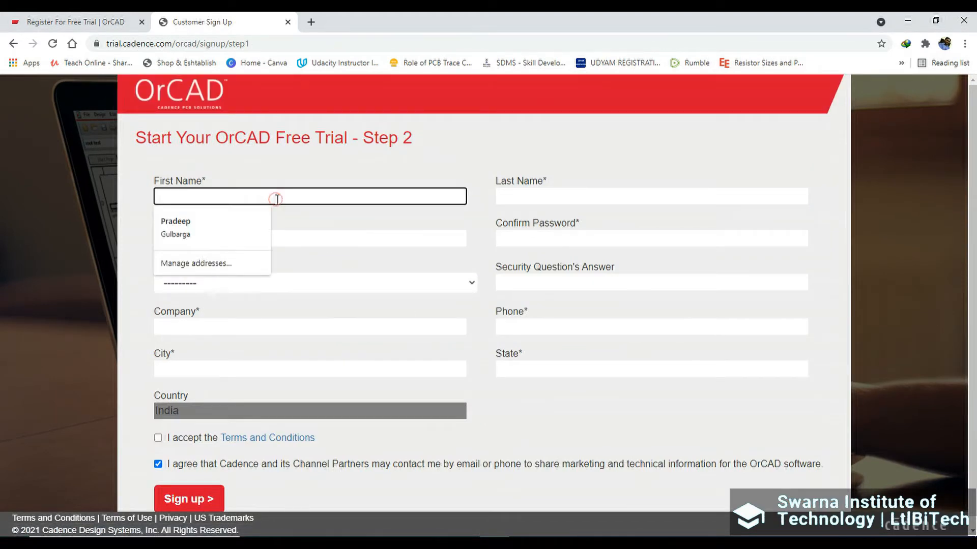
{"action": "left_click", "coordinate": [176, 221]}
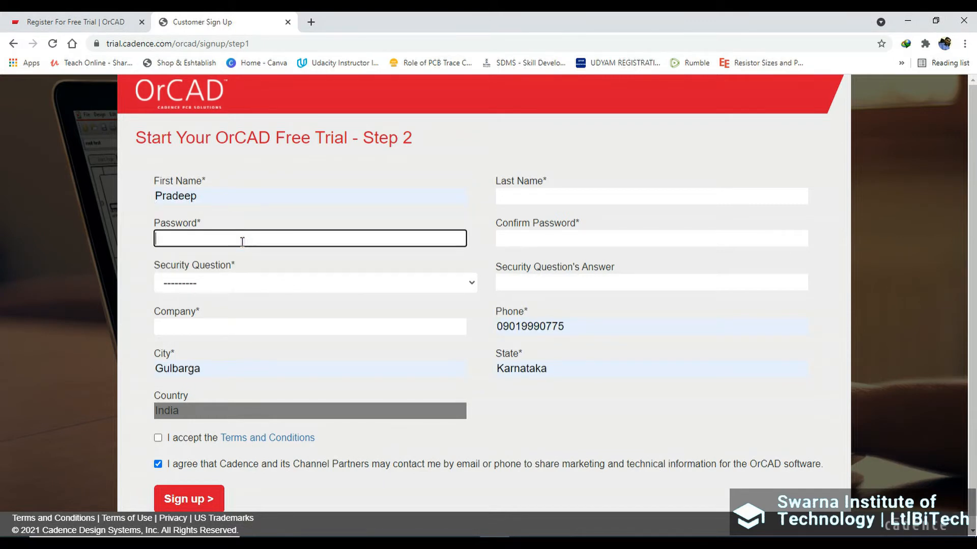
{"action": "mouse_move", "coordinate": [294, 188]}
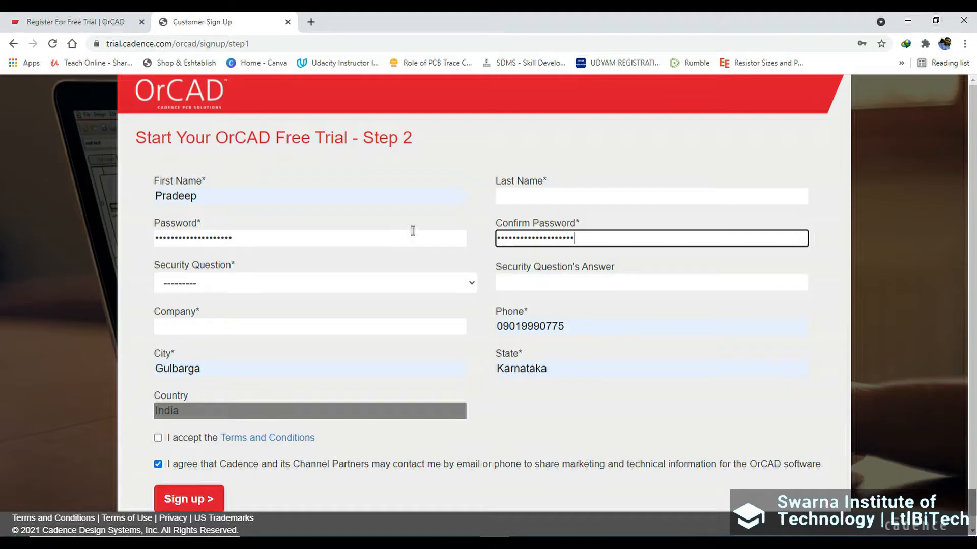
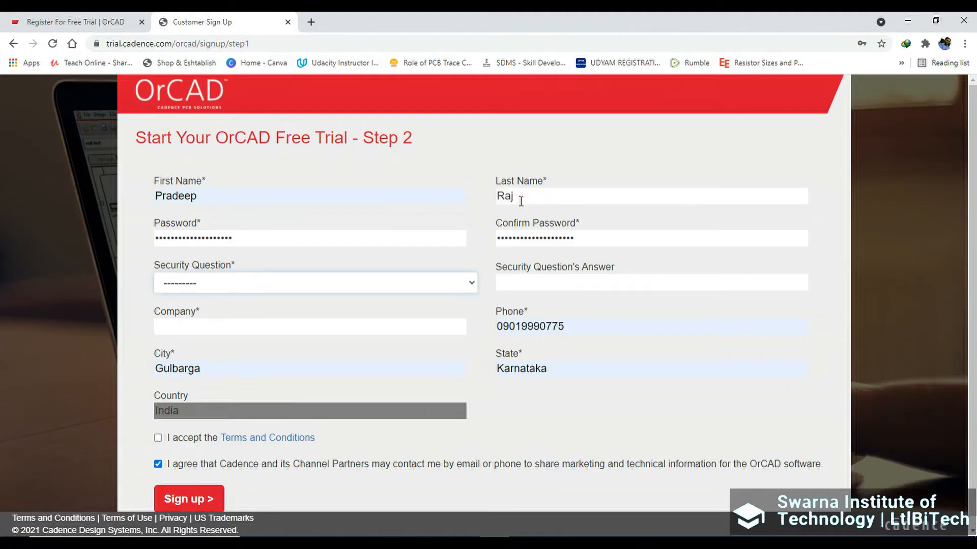
{"action": "left_click", "coordinate": [315, 283]}
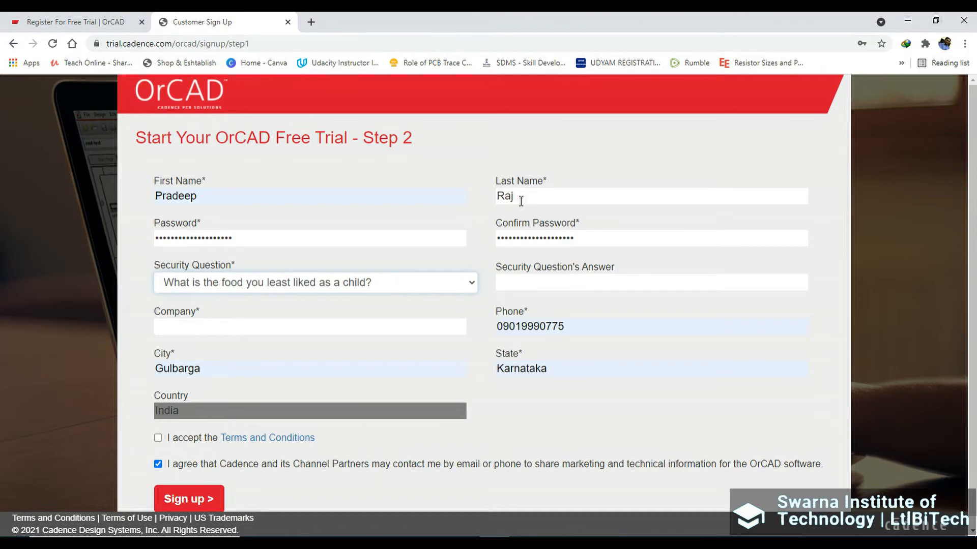
{"action": "left_click", "coordinate": [316, 282]}
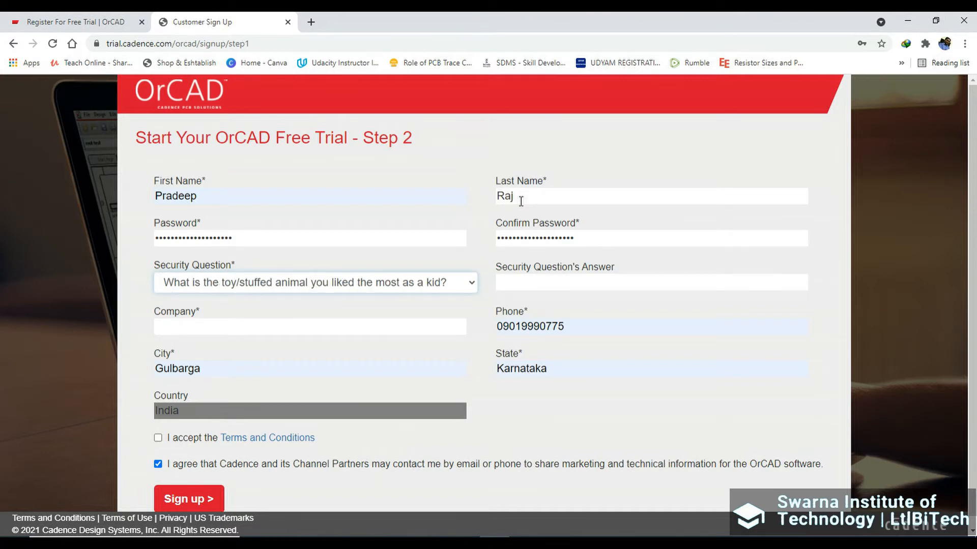
{"action": "left_click", "coordinate": [315, 282]}
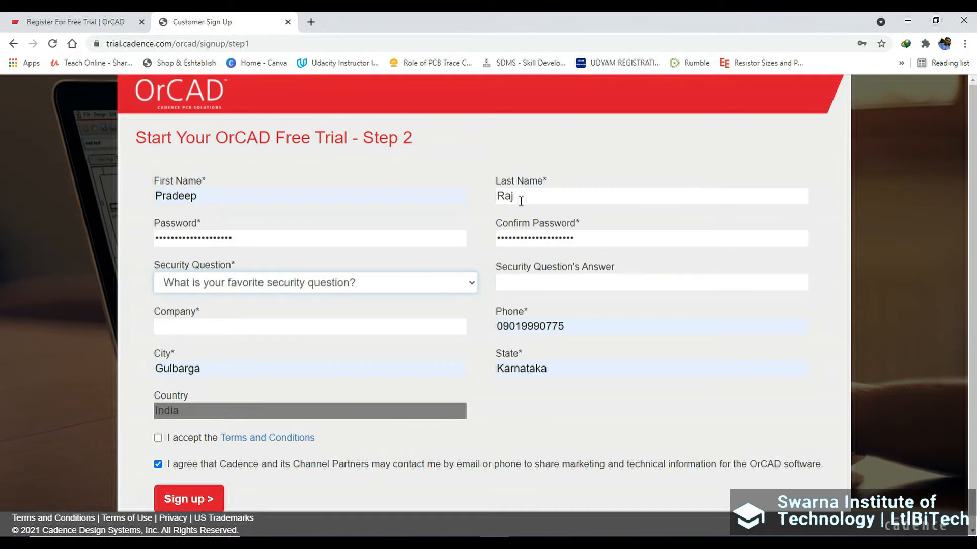
{"action": "left_click", "coordinate": [315, 282]}
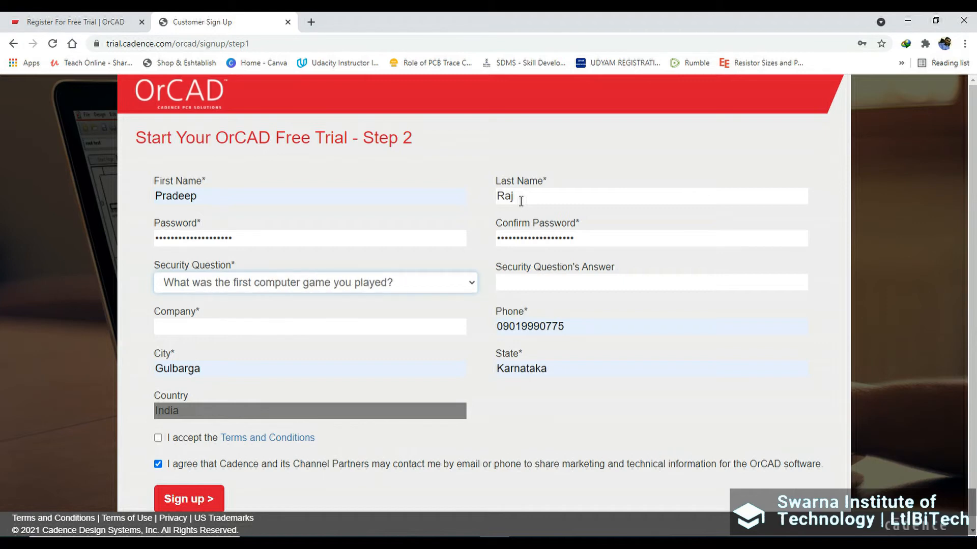
Choose company Swarna Institute Of Technology, accept the terms, and re-tick contact consent.
{"action": "type", "text": "Ma"}
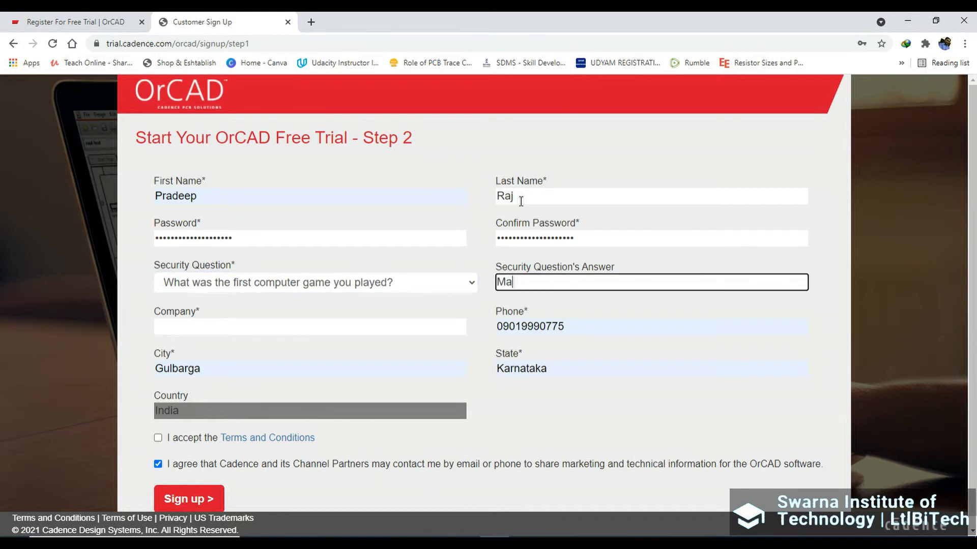
{"action": "type", "text": "Swarna"}
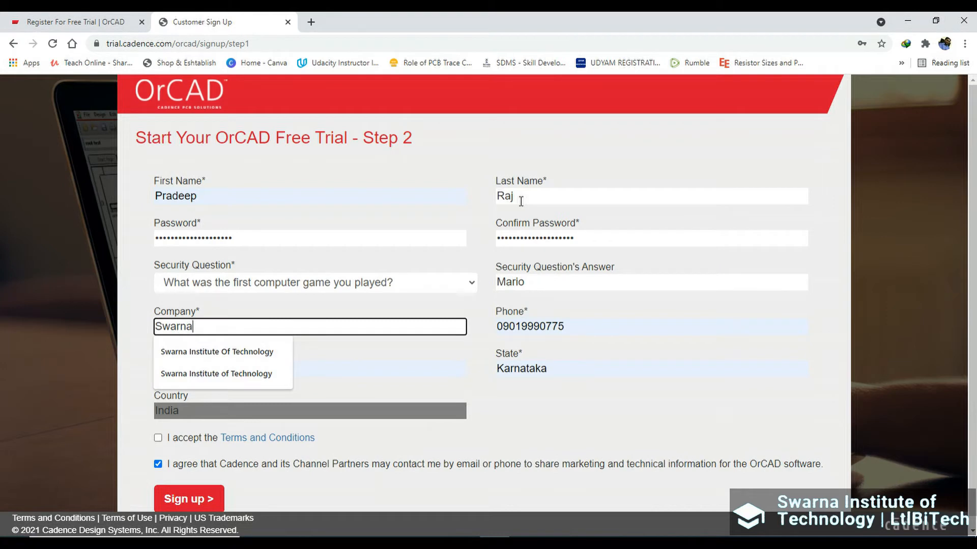
{"action": "left_click", "coordinate": [216, 352]}
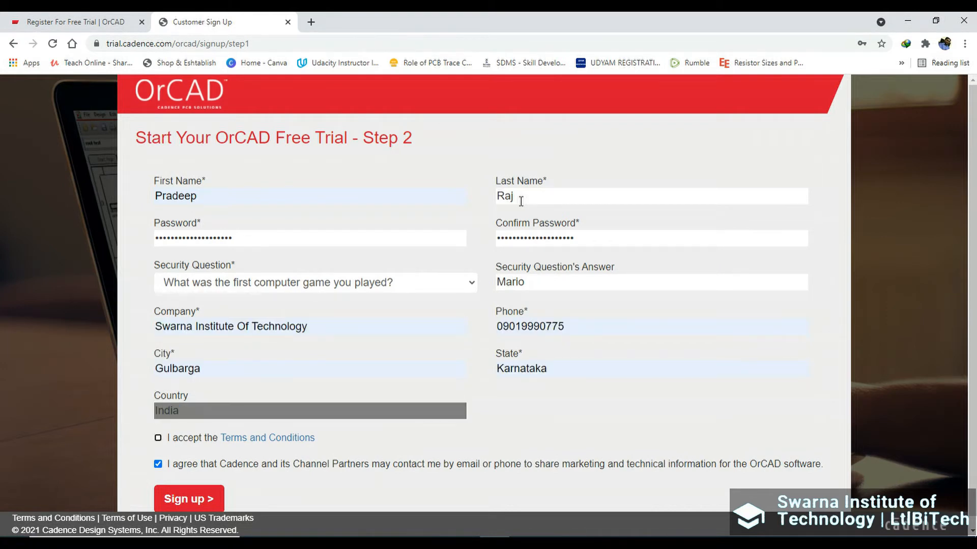
{"action": "left_click", "coordinate": [158, 438]}
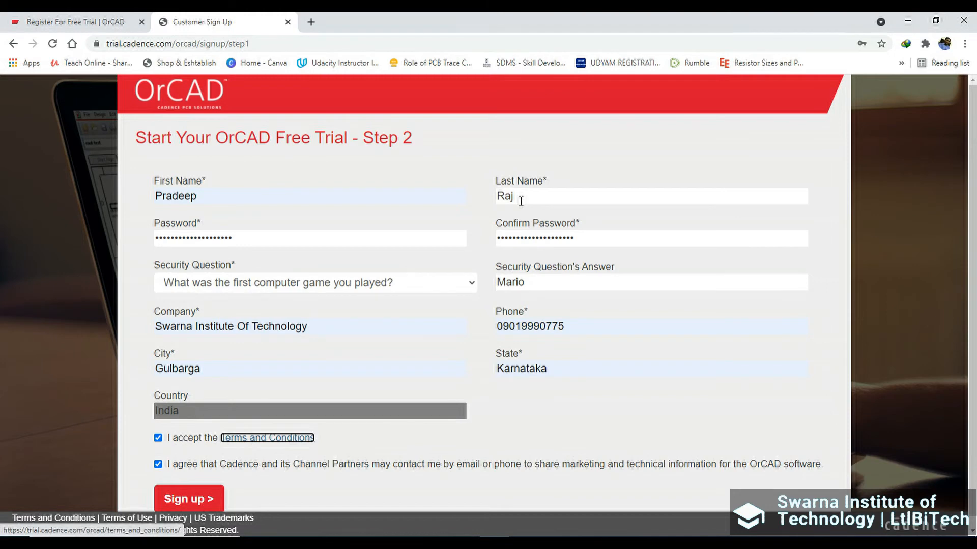
{"action": "left_click", "coordinate": [158, 464]}
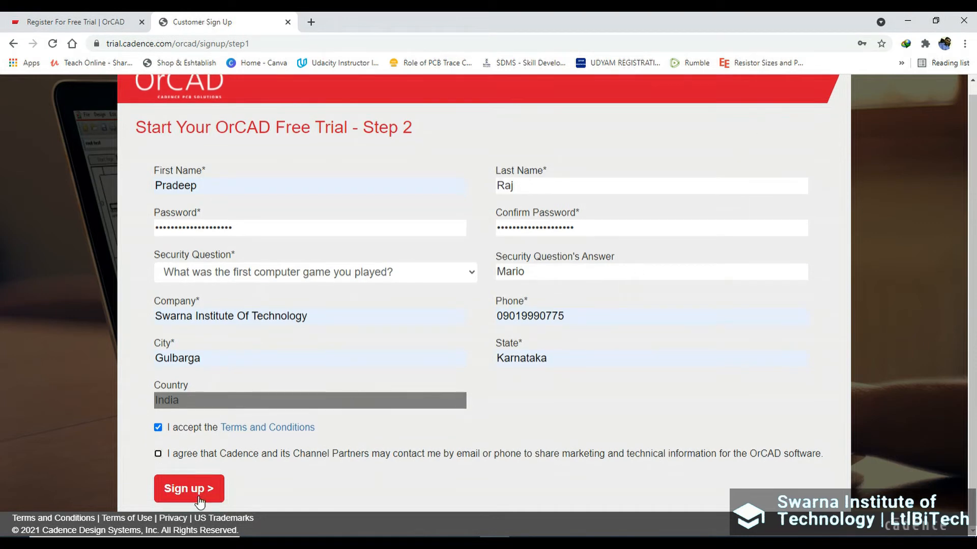
{"action": "left_click", "coordinate": [189, 489]}
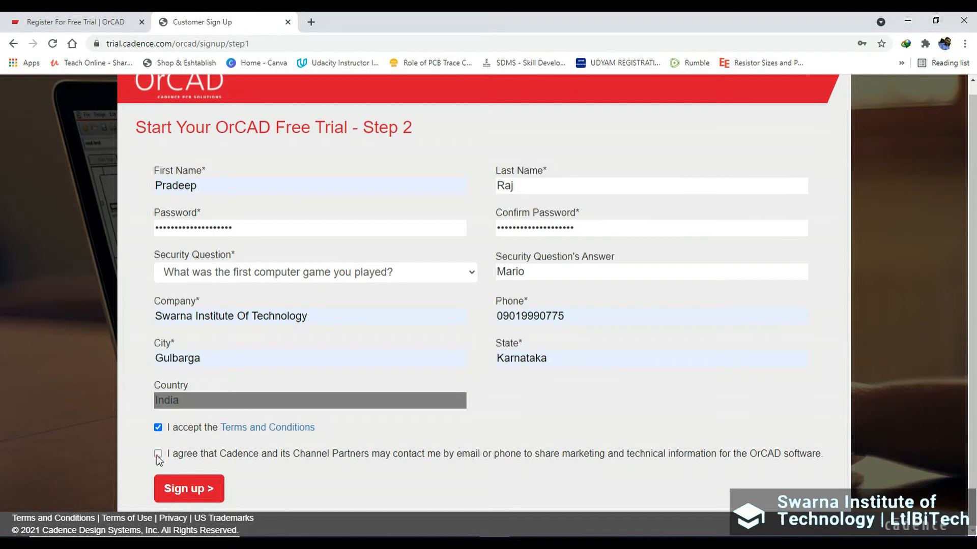
{"action": "left_click", "coordinate": [158, 453]}
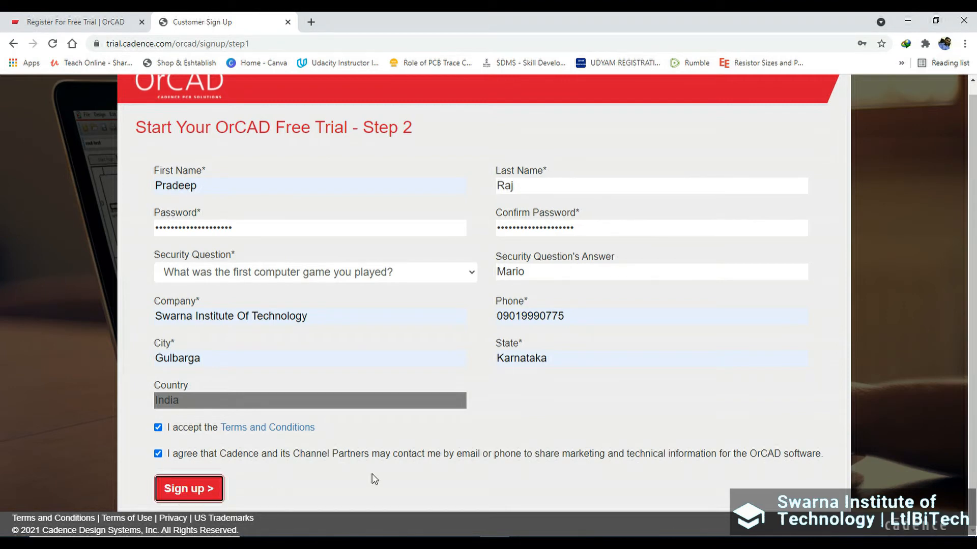
Submit the signup, dismiss the product notice, and request the OrCAD Trial.
{"action": "left_click", "coordinate": [189, 488]}
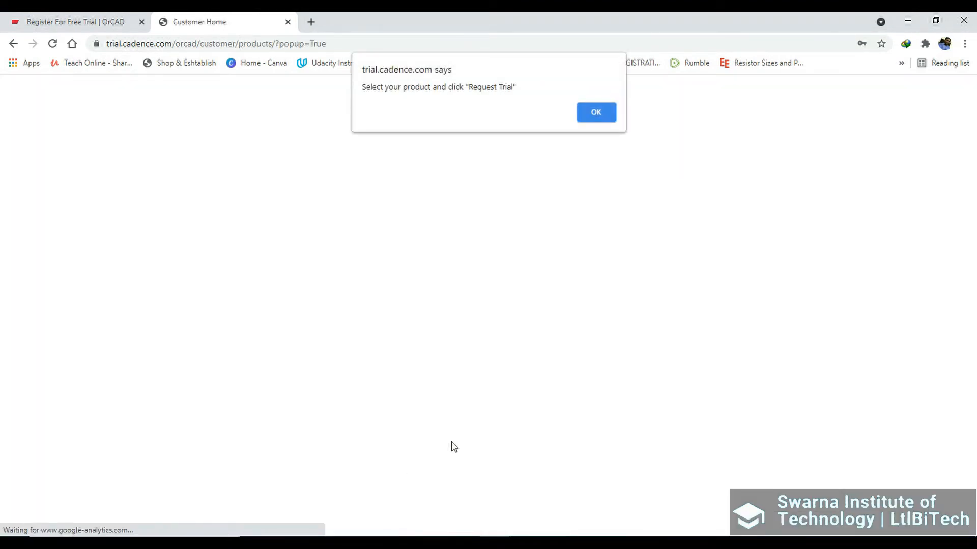
{"action": "mouse_move", "coordinate": [596, 112]}
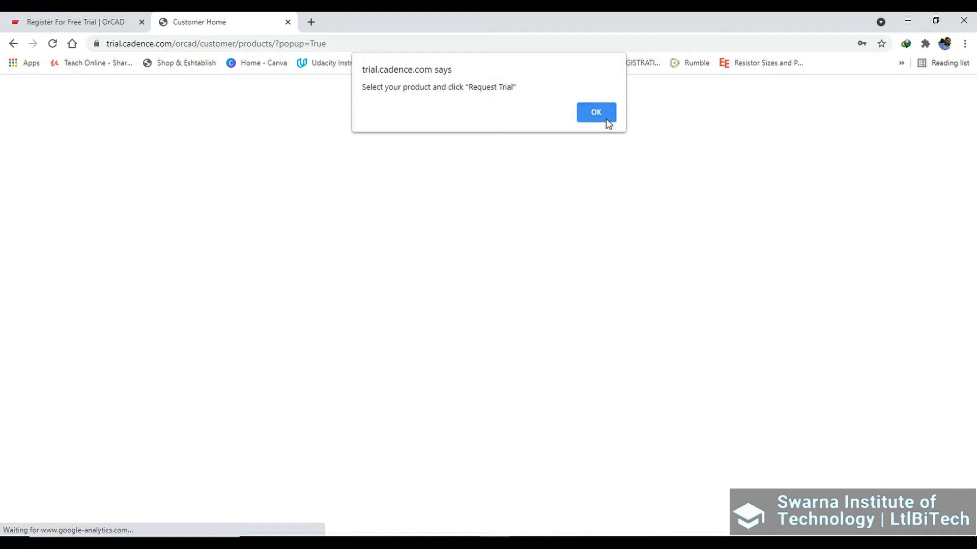
{"action": "mouse_move", "coordinate": [596, 115]}
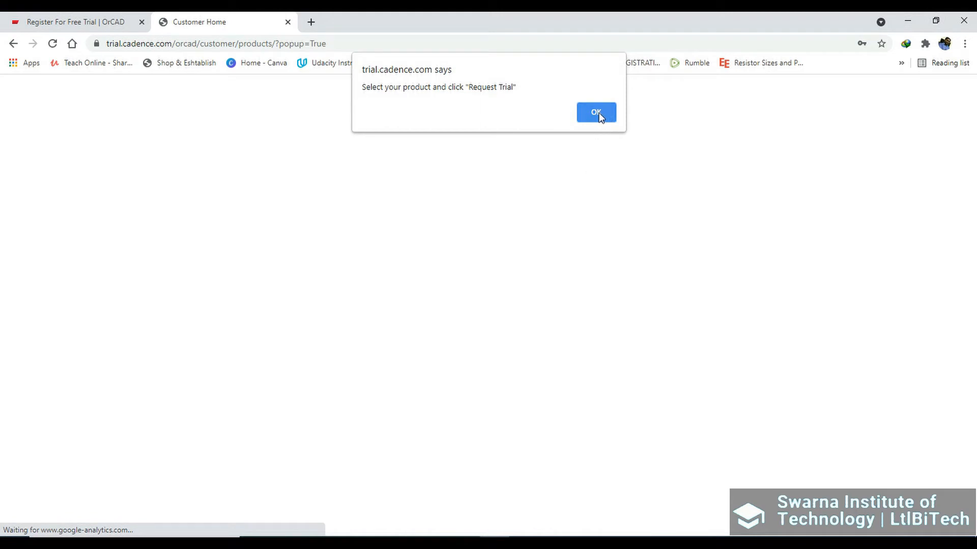
{"action": "left_click", "coordinate": [596, 112]}
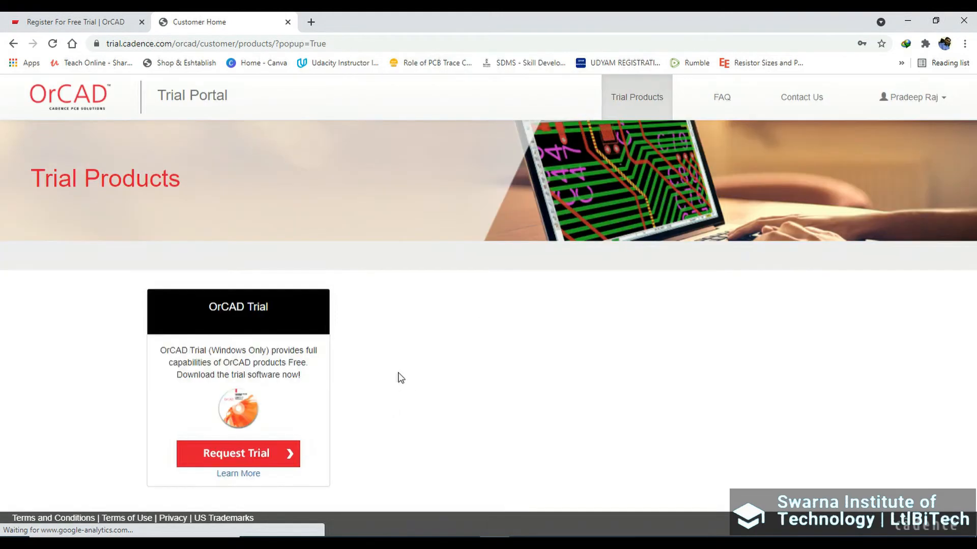
{"action": "left_click", "coordinate": [861, 44]}
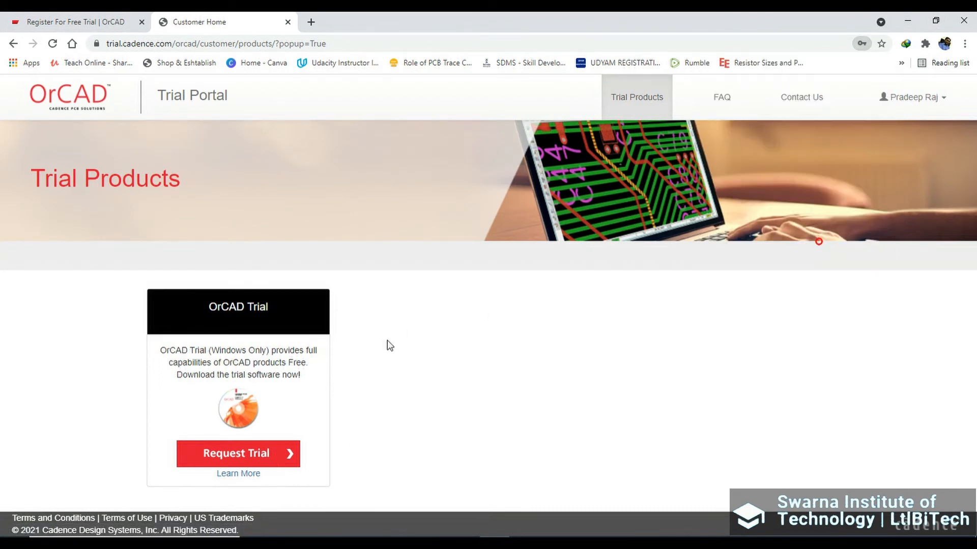
{"action": "mouse_move", "coordinate": [287, 374]}
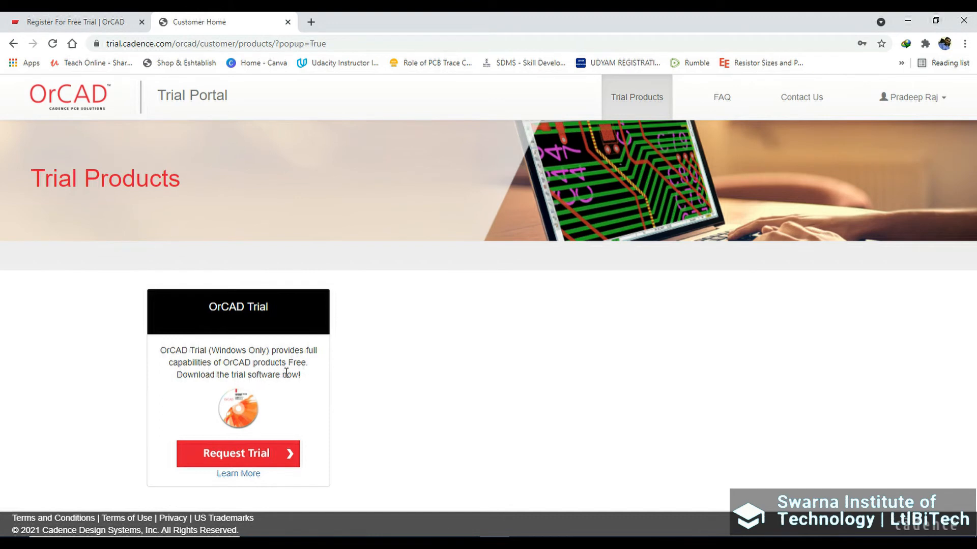
{"action": "mouse_move", "coordinate": [267, 475]}
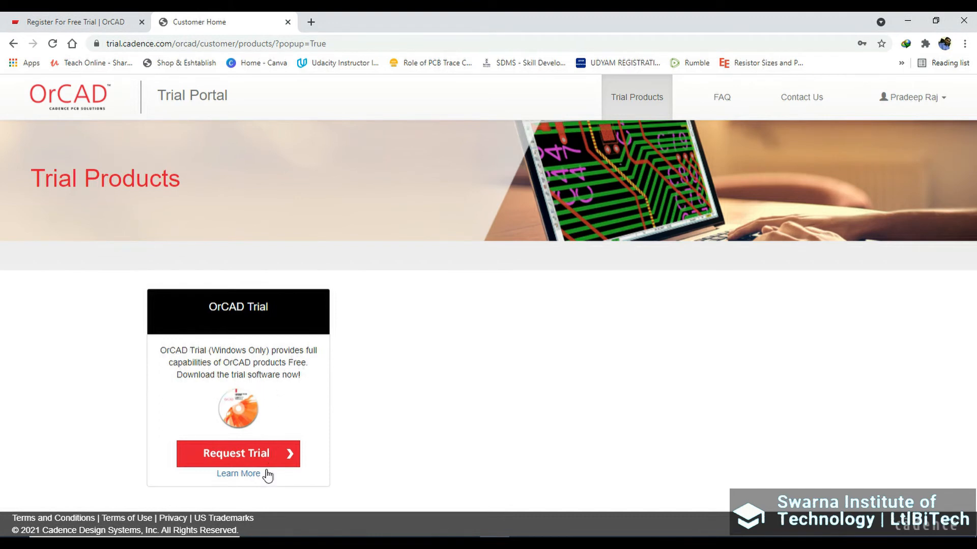
{"action": "left_click", "coordinate": [238, 474]}
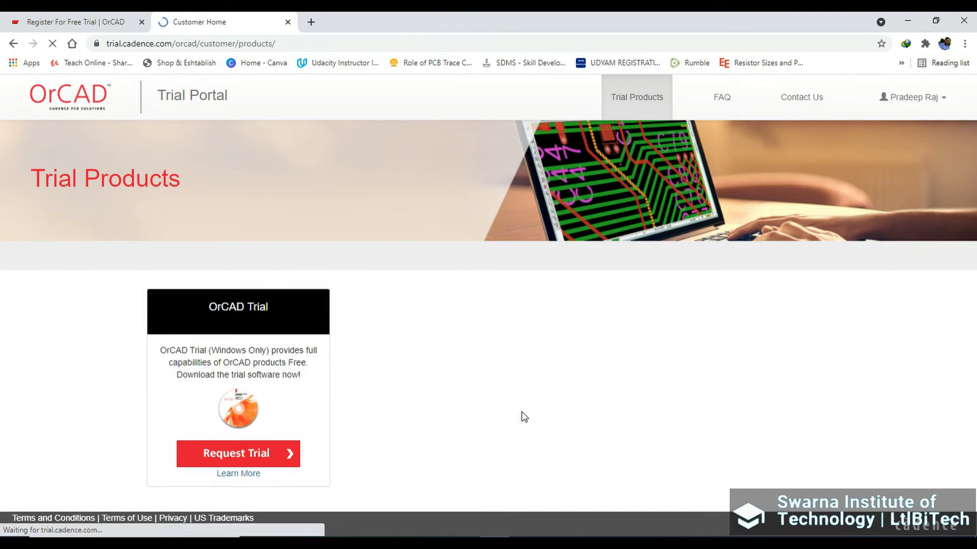
{"action": "left_click", "coordinate": [238, 453]}
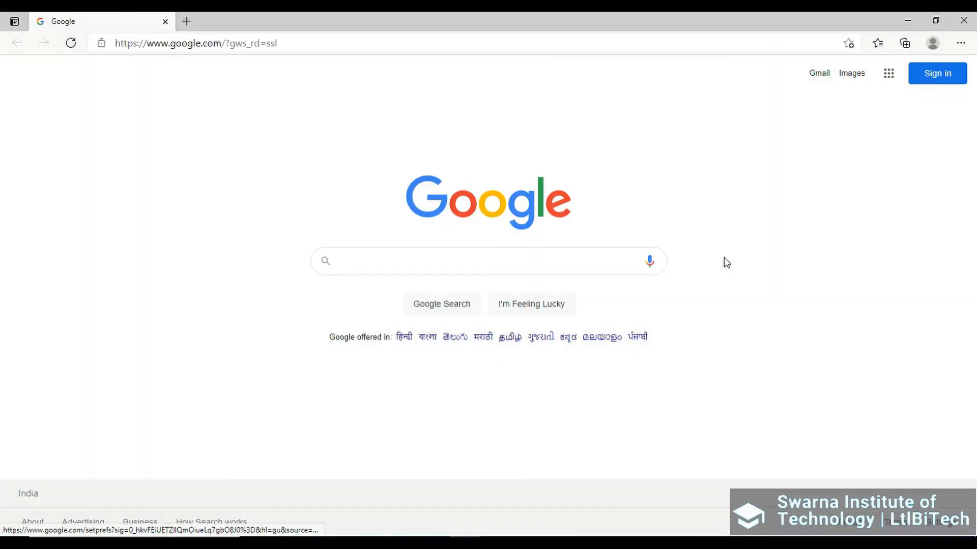
Sign in to the Google account in Edge and save its password.
{"action": "left_click", "coordinate": [936, 72]}
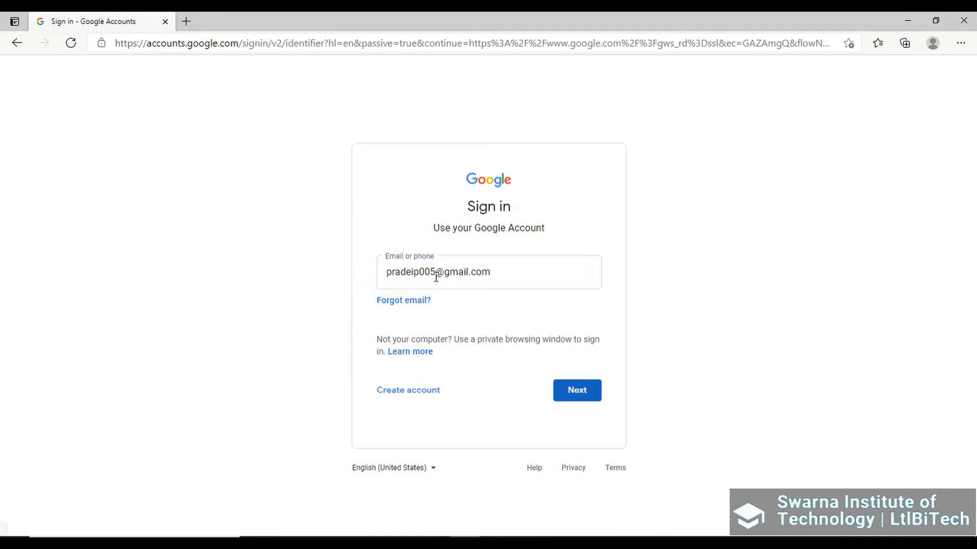
{"action": "left_click", "coordinate": [575, 390]}
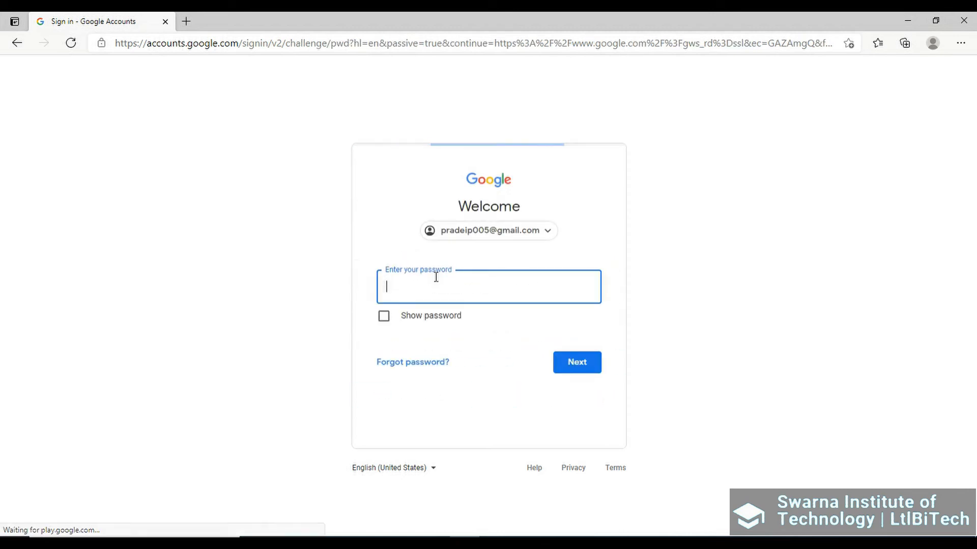
{"action": "type", "text": "password"}
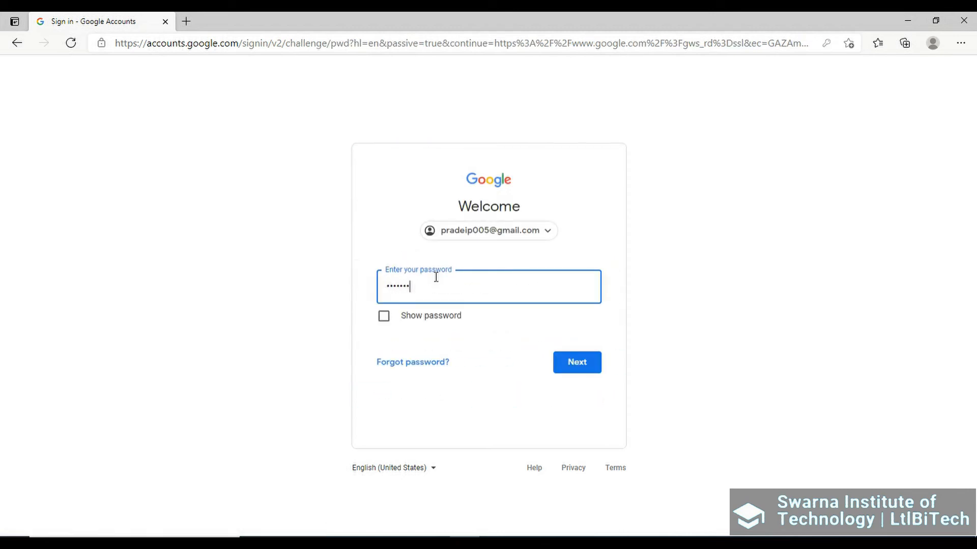
{"action": "type", "text": "password"}
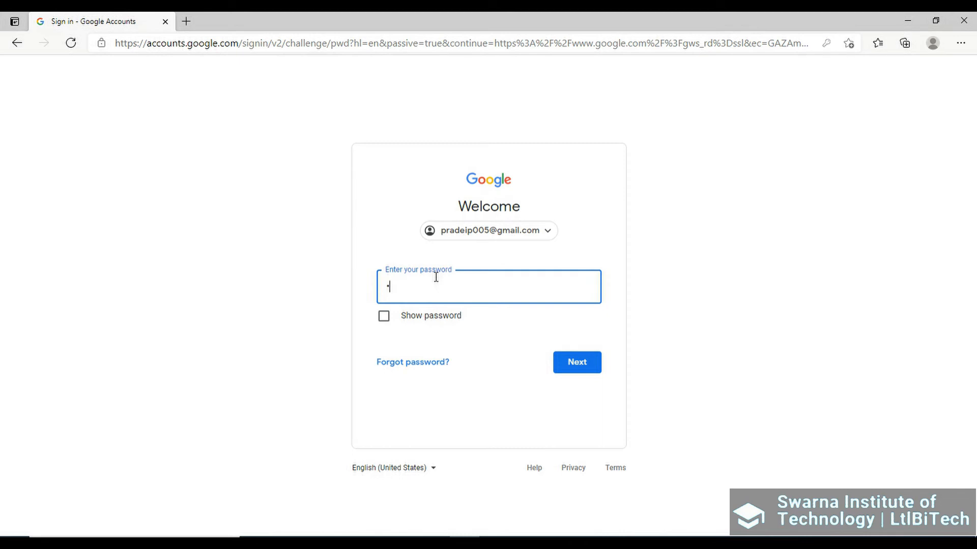
{"action": "type", "text": "password"}
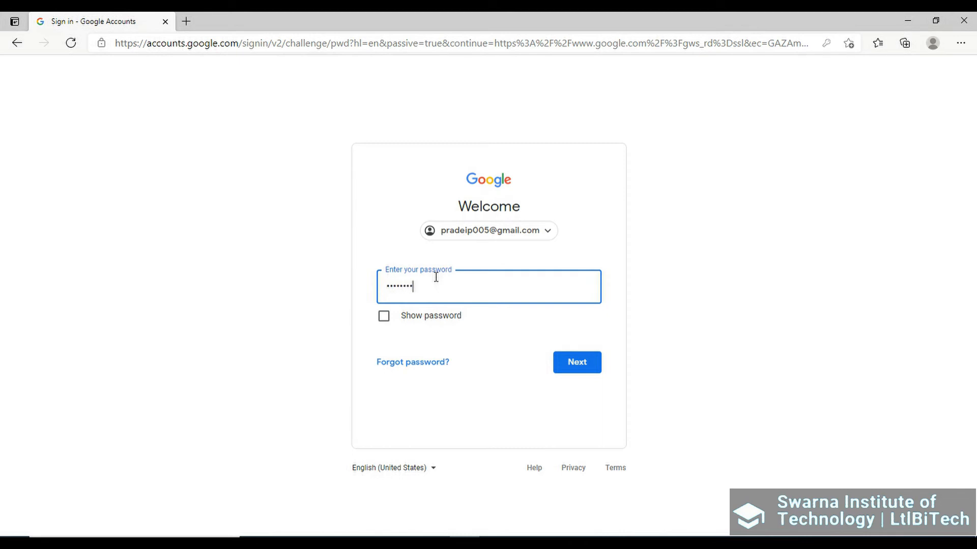
{"action": "type", "text": "password"}
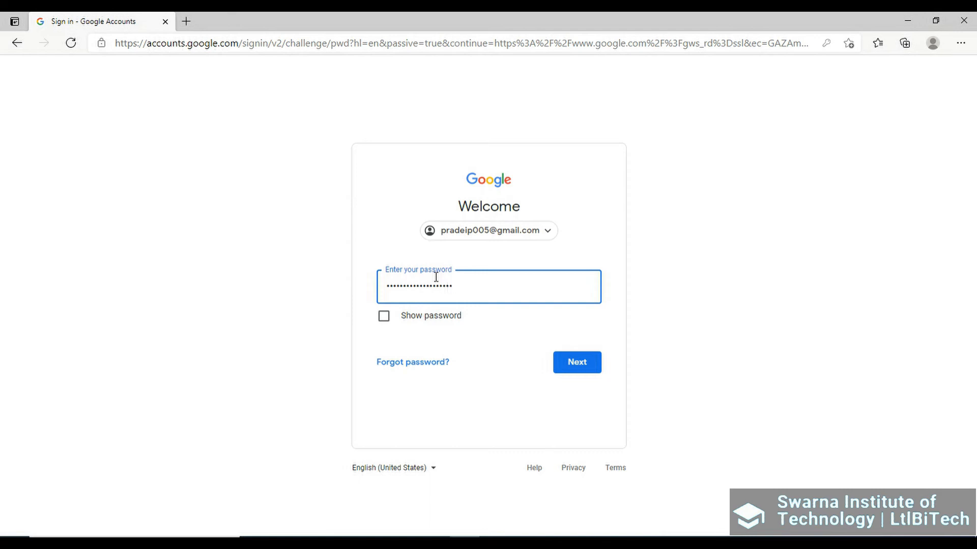
{"action": "left_click", "coordinate": [576, 362]}
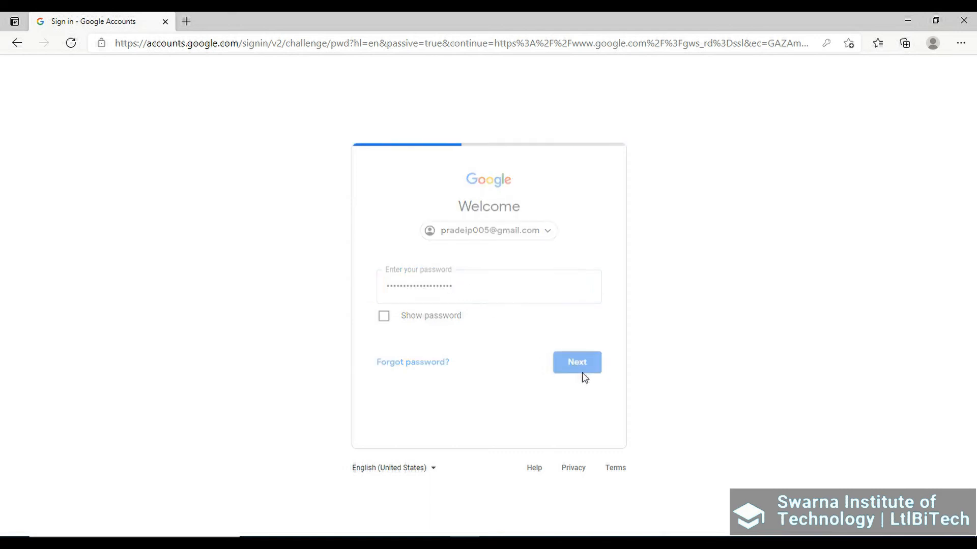
{"action": "left_click", "coordinate": [575, 362]}
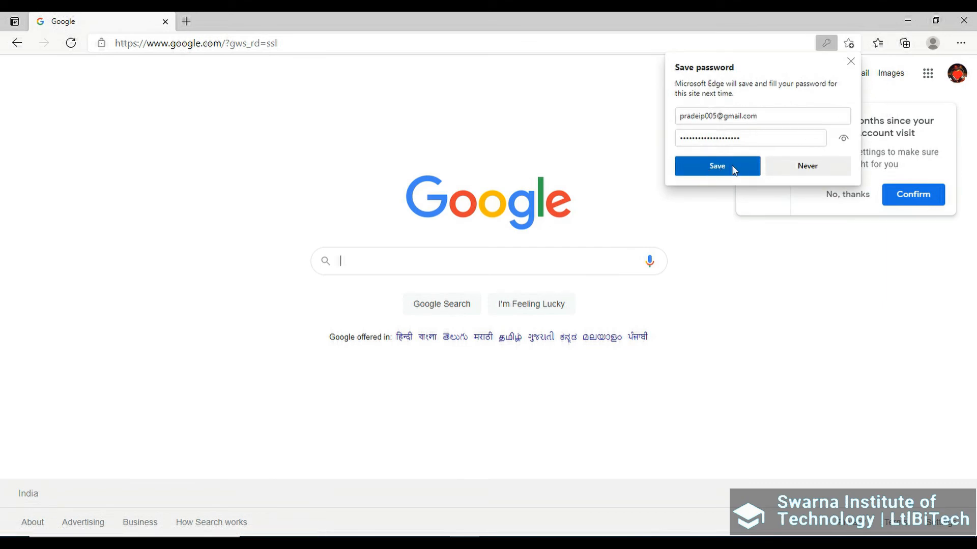
{"action": "left_click", "coordinate": [717, 165]}
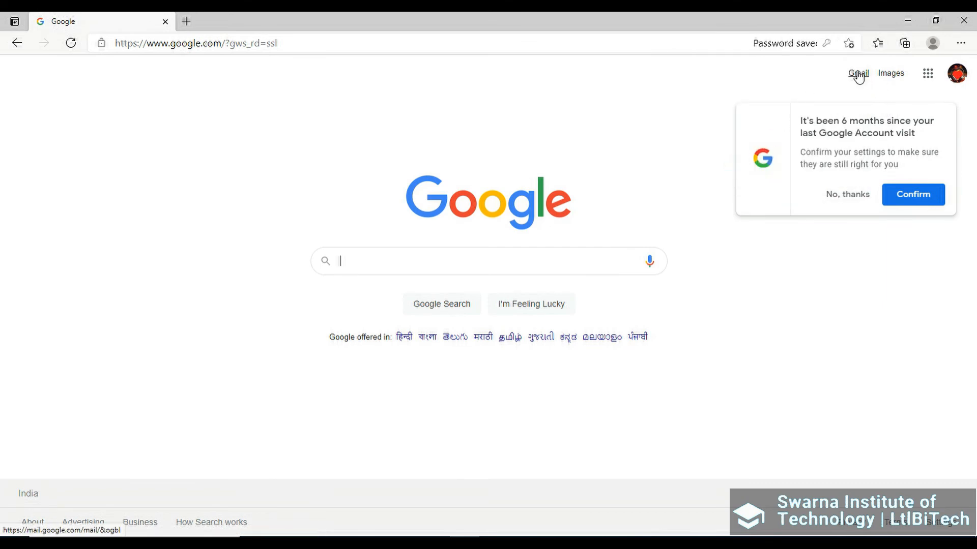
Open the Cadence OrCAD trial email in Gmail, declining the switch-to-Chrome suggestion.
{"action": "left_click", "coordinate": [858, 73]}
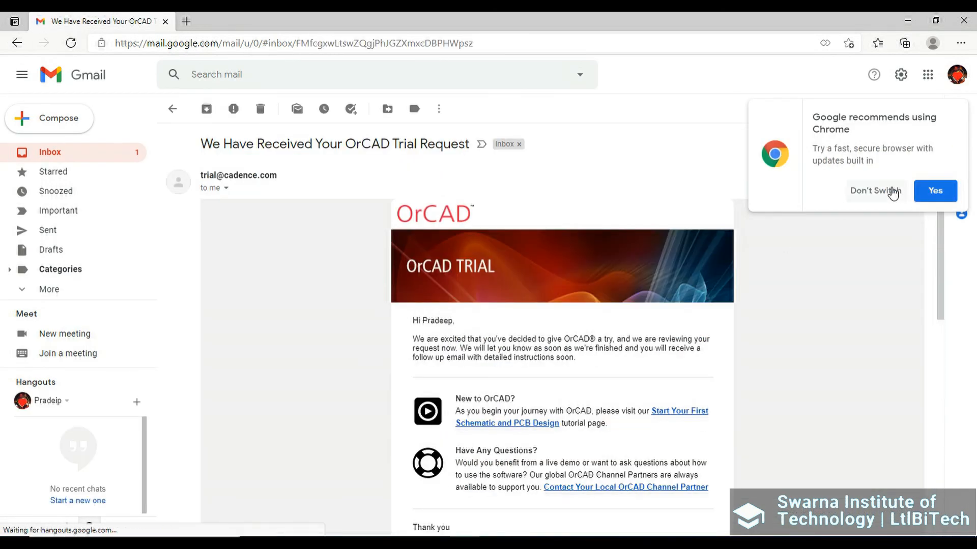
{"action": "left_click", "coordinate": [874, 191]}
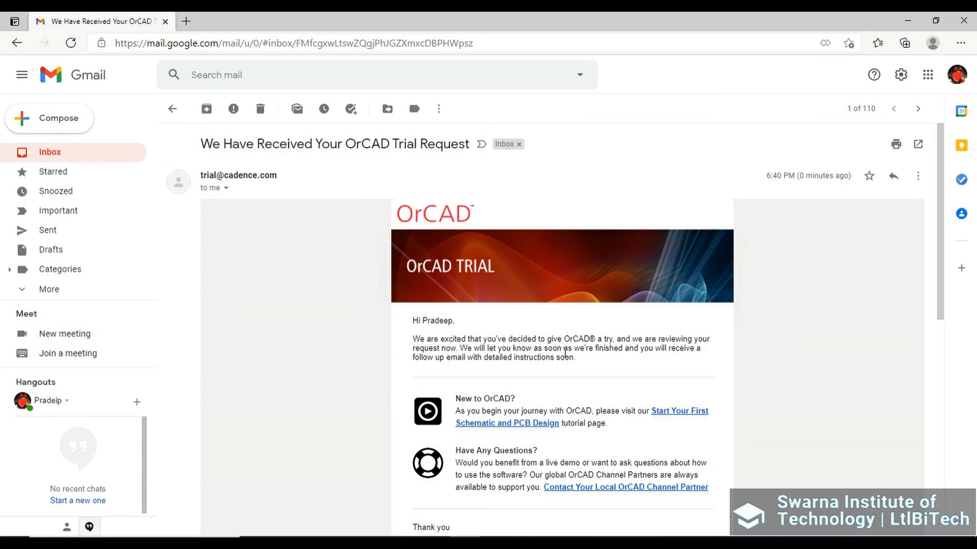
{"action": "scroll", "scroll_direction": "down", "scroll_amount": 3}
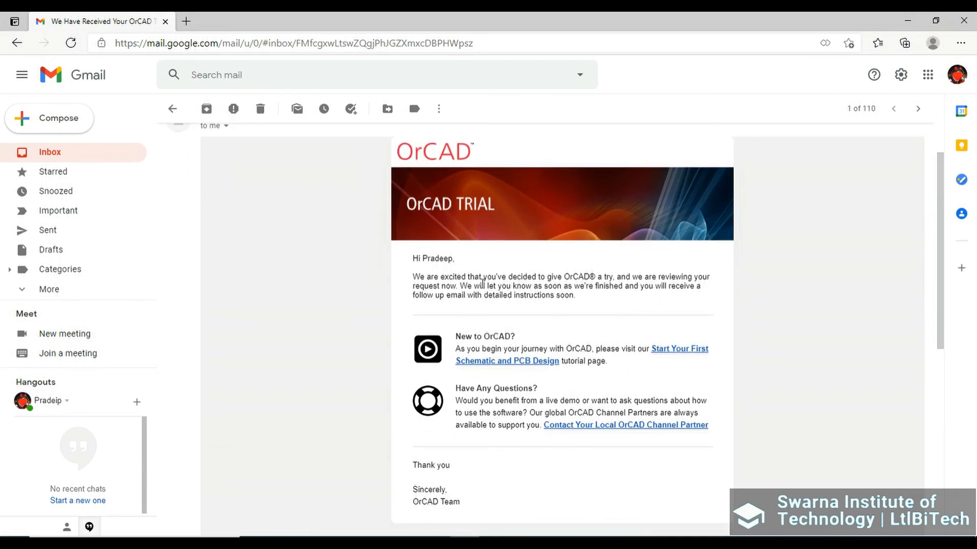
{"action": "mouse_move", "coordinate": [579, 306]}
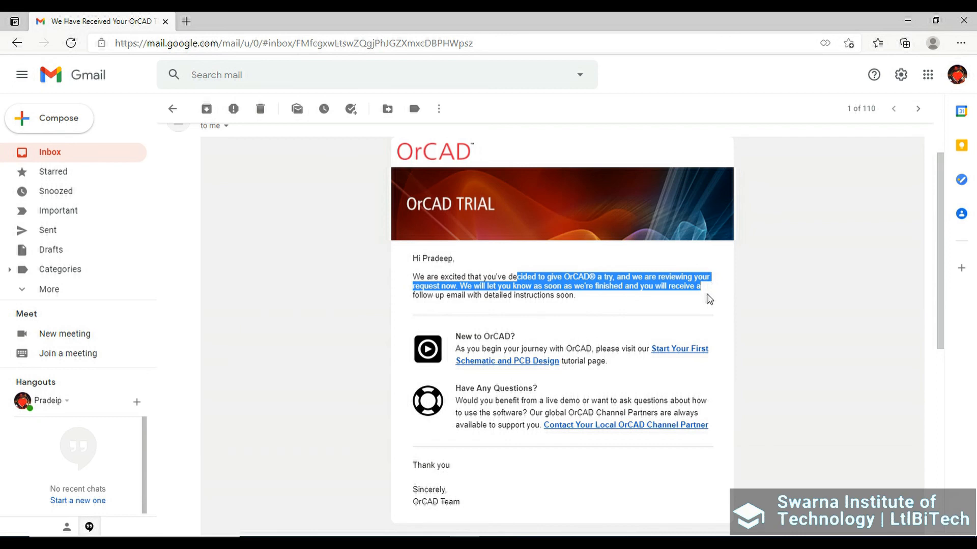
{"action": "mouse_move", "coordinate": [558, 352]}
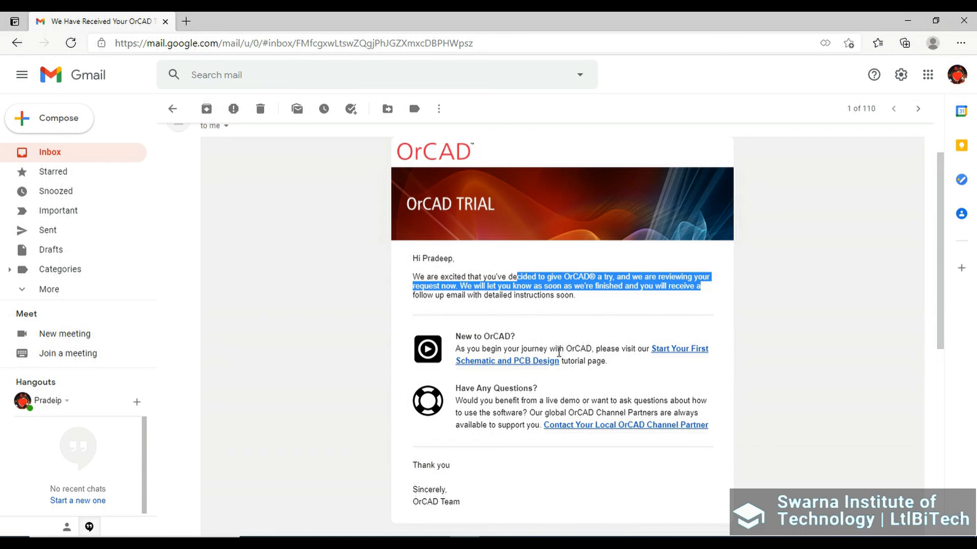